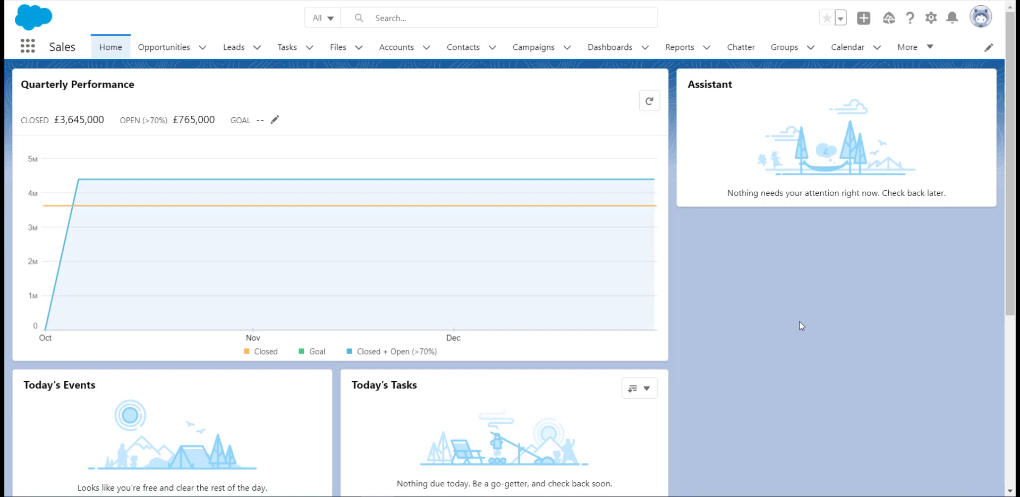
pyautogui.moveTo(690, 113)
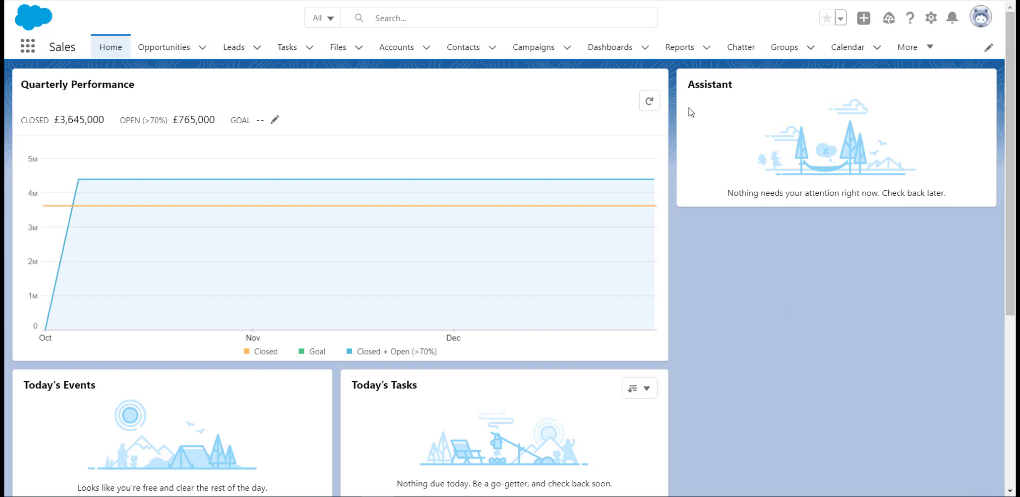
# Step: Go to the Reports tab to see the recently viewed reports
pyautogui.click(680, 47)
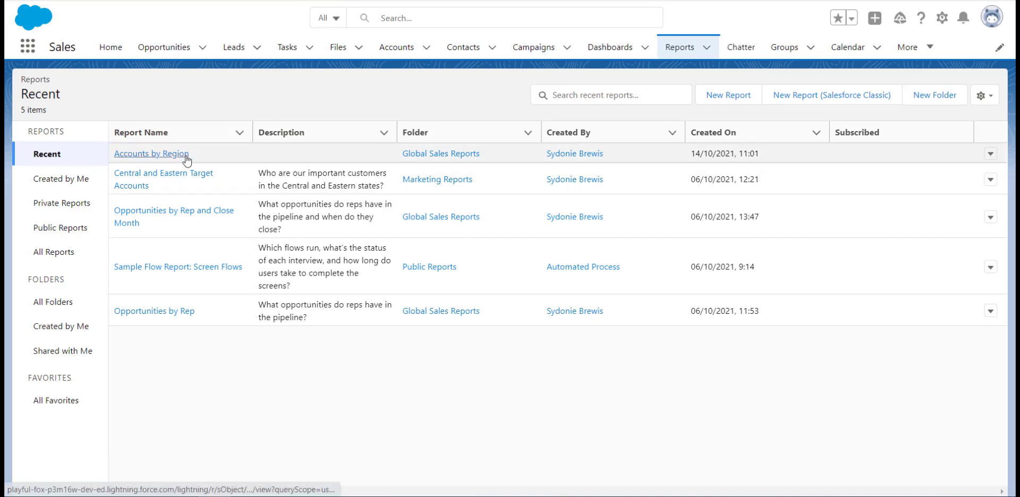
# Step: Add a donut chart titled 'Accounts by Region' to the Accounts by Region report, then save and run
pyautogui.click(151, 153)
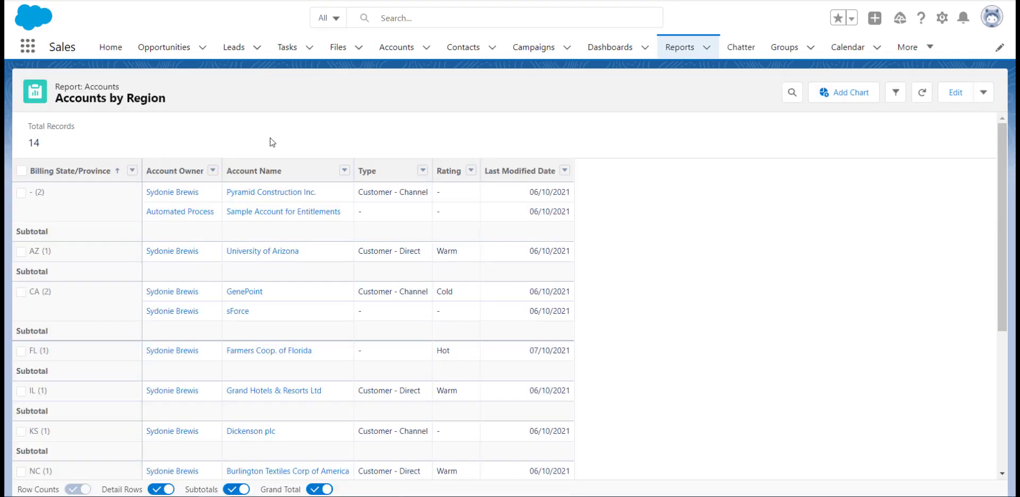
pyautogui.click(954, 92)
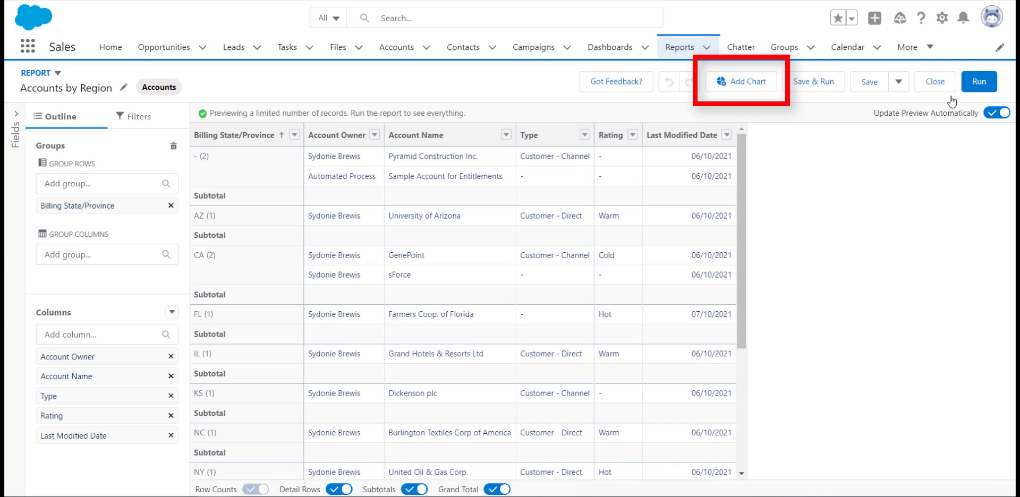
pyautogui.click(739, 81)
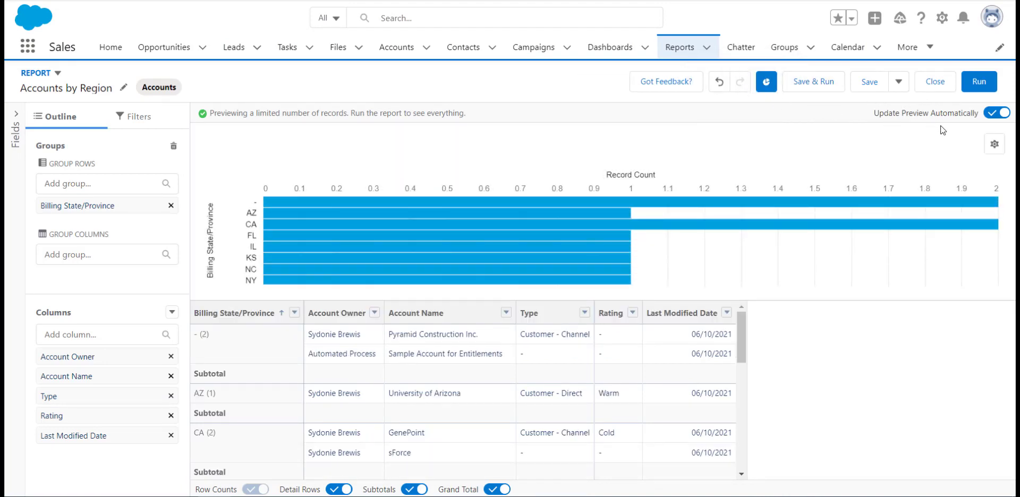
pyautogui.click(993, 144)
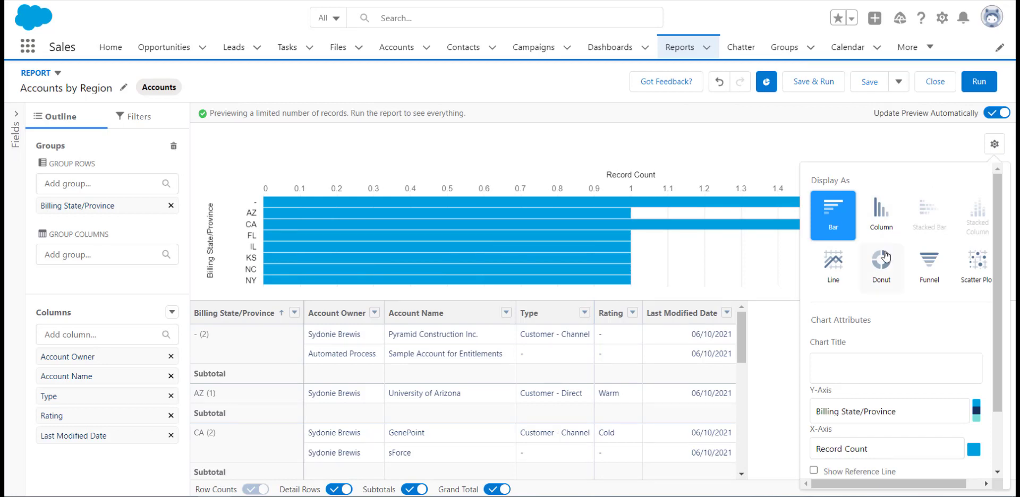
pyautogui.click(881, 263)
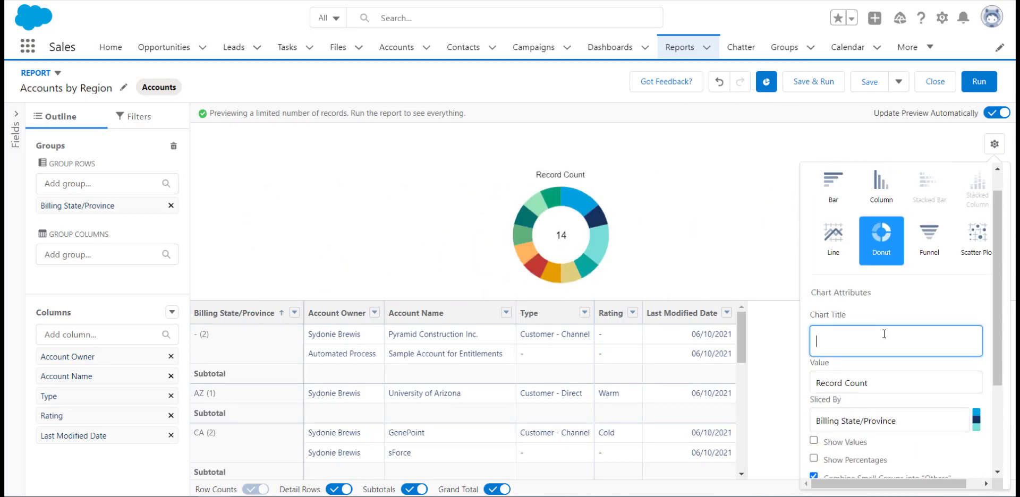
pyautogui.write('Accounts by Regio')
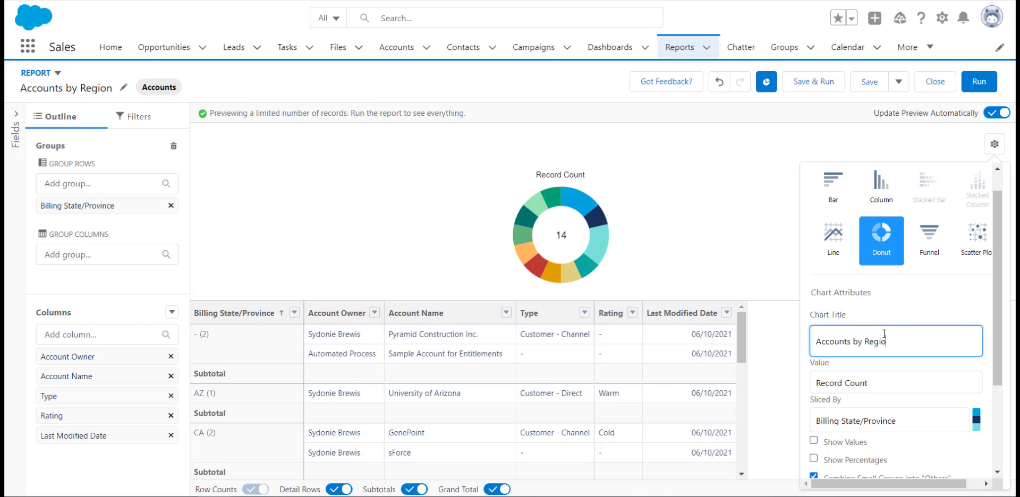
pyautogui.click(994, 144)
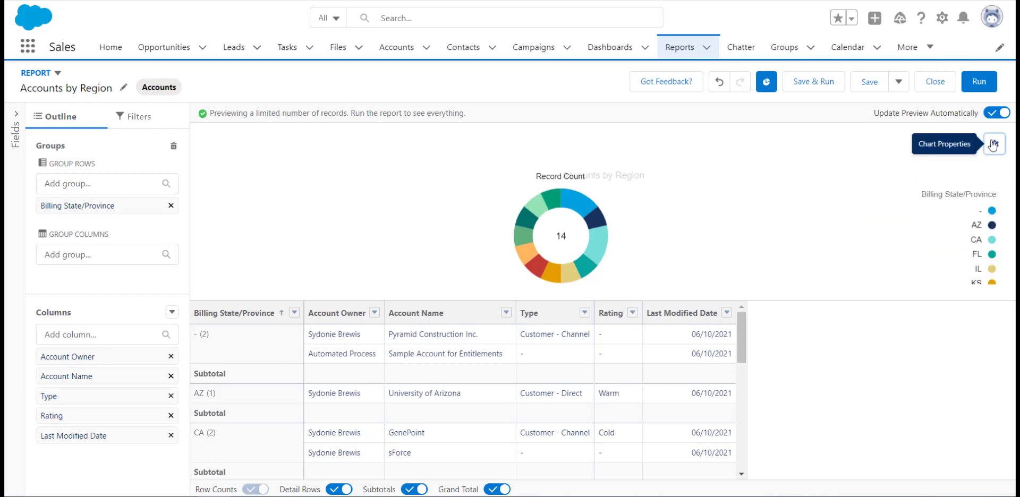
pyautogui.click(869, 81)
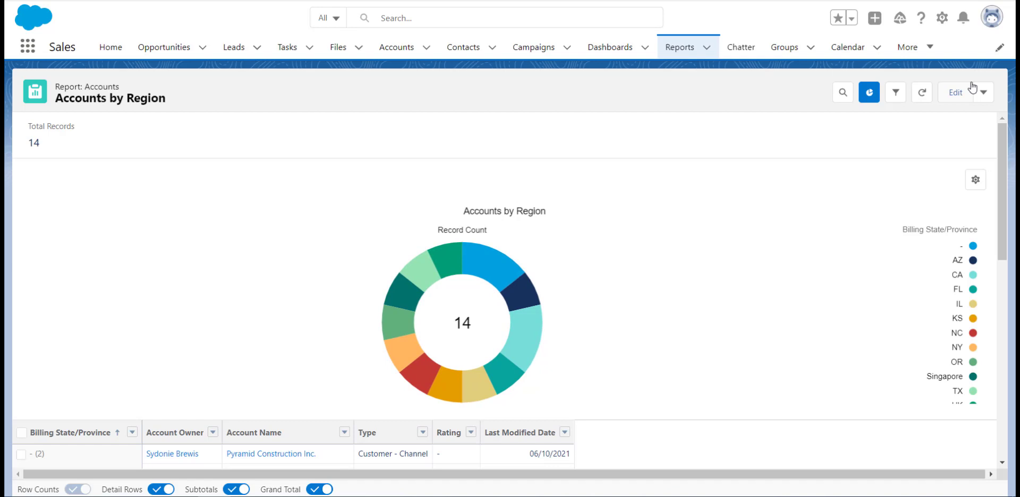
# Step: Open the Global Sales Dashboard in edit mode
pyautogui.click(609, 47)
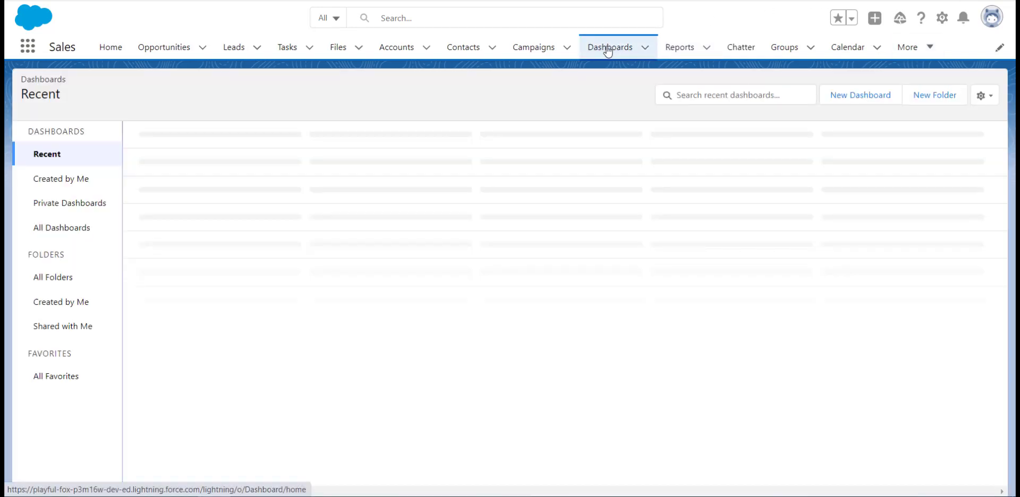
pyautogui.click(609, 47)
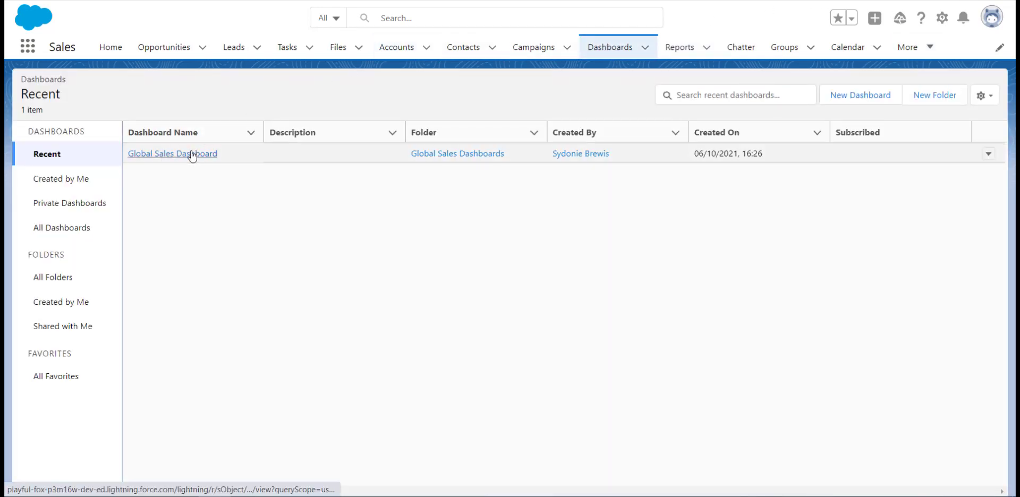
pyautogui.click(171, 153)
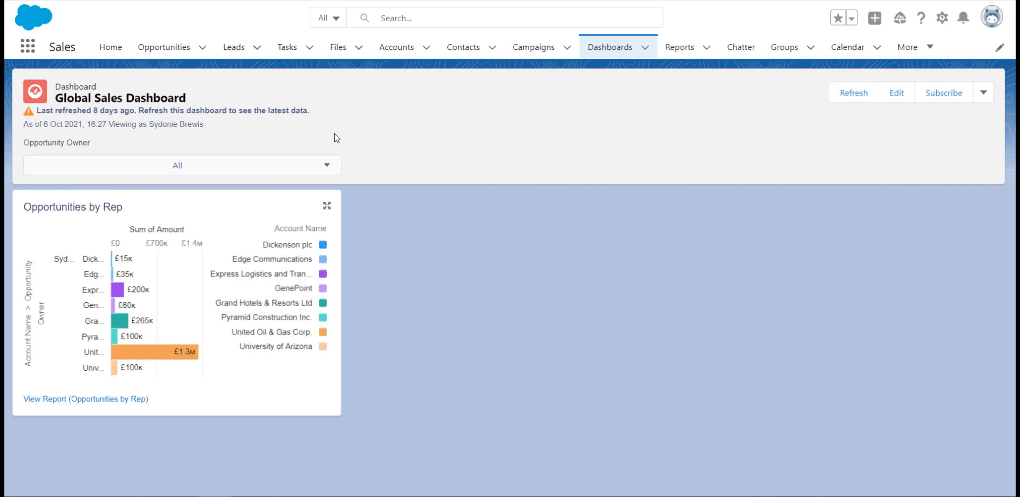
pyautogui.click(895, 93)
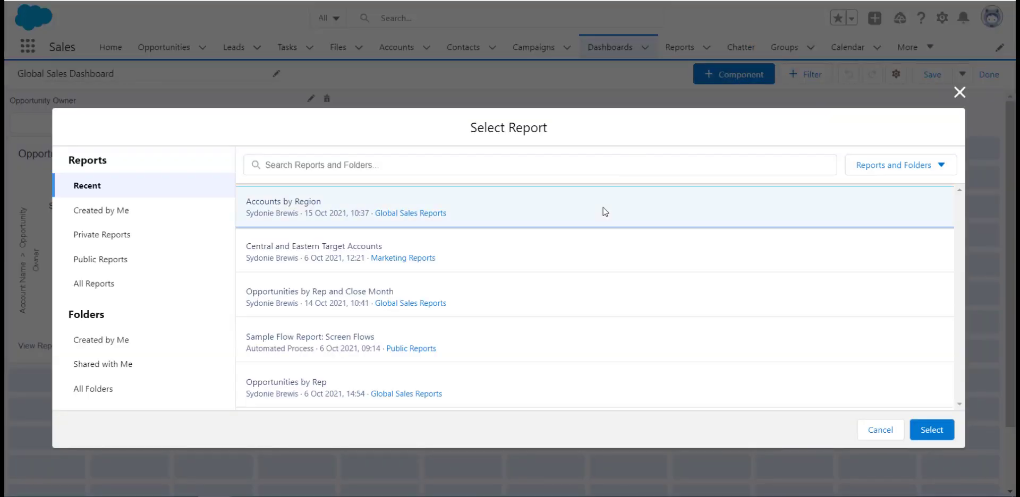
# Step: Add a component sourced from Accounts by Region, reusing the report's donut chart settings
pyautogui.click(930, 430)
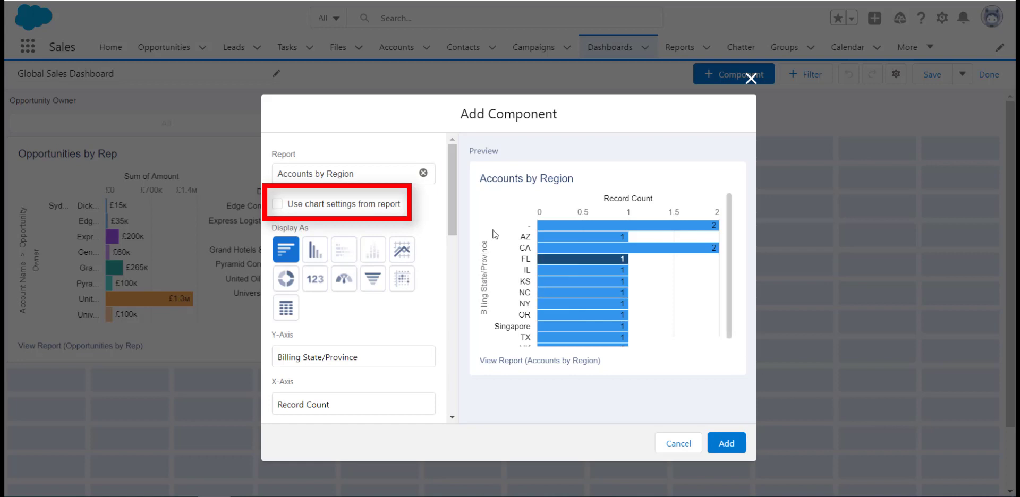
pyautogui.click(278, 203)
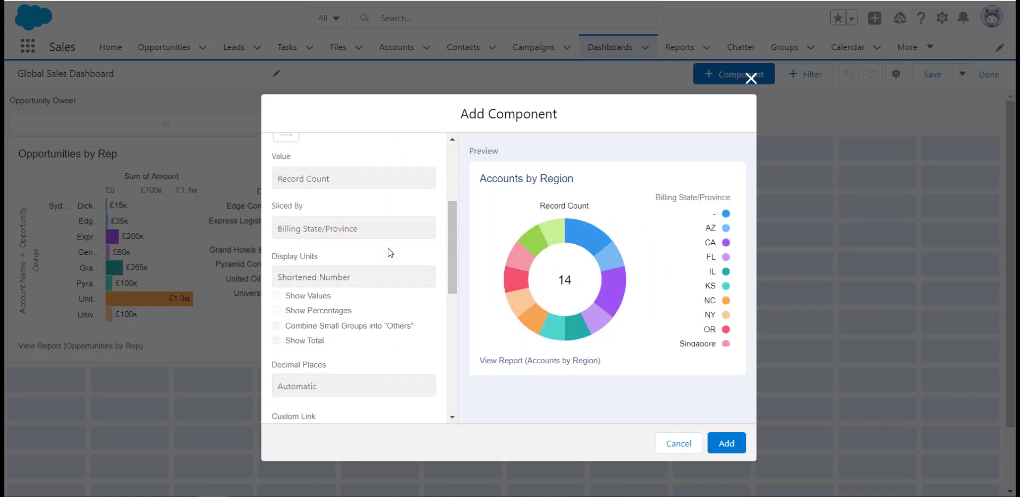
pyautogui.scroll(-3)
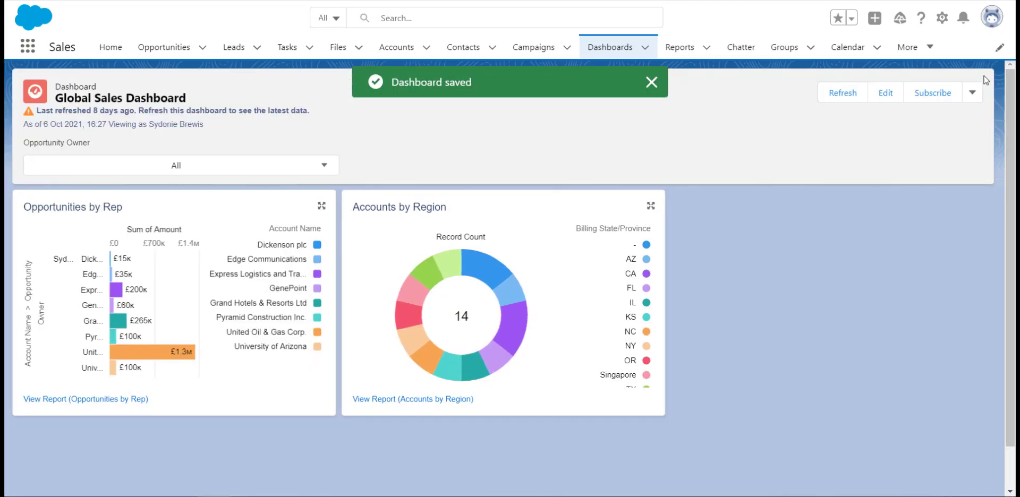
pyautogui.click(651, 81)
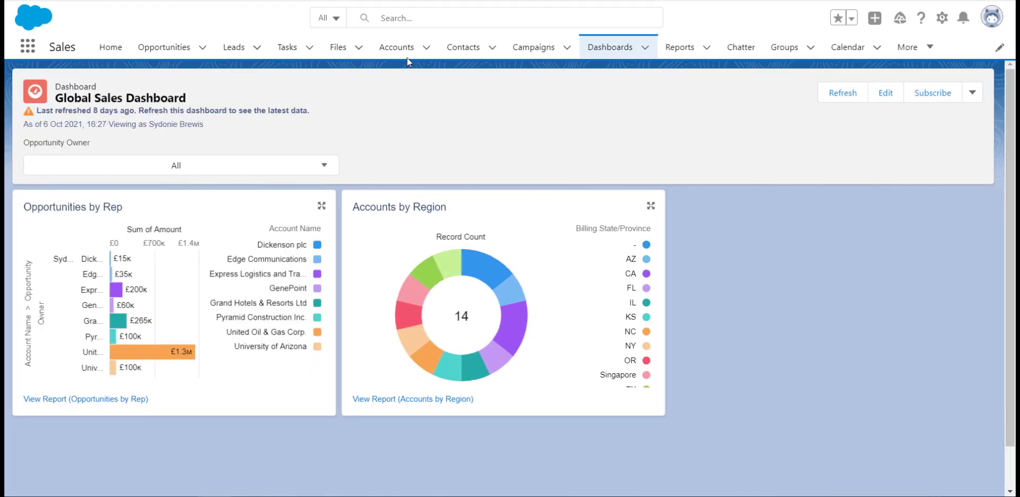
# Step: Open the Farmers Coop. of Florida account and launch Edit Page from the Setup menu
pyautogui.click(396, 47)
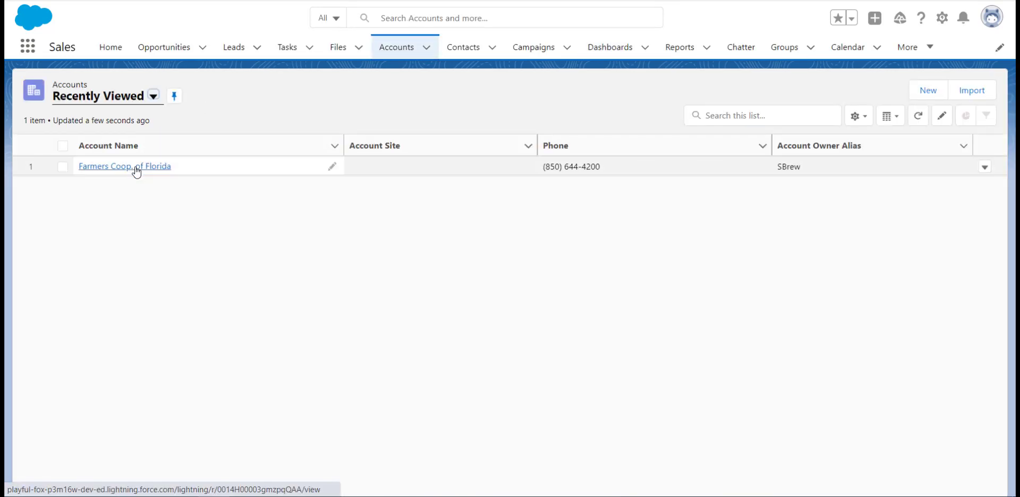
pyautogui.click(124, 165)
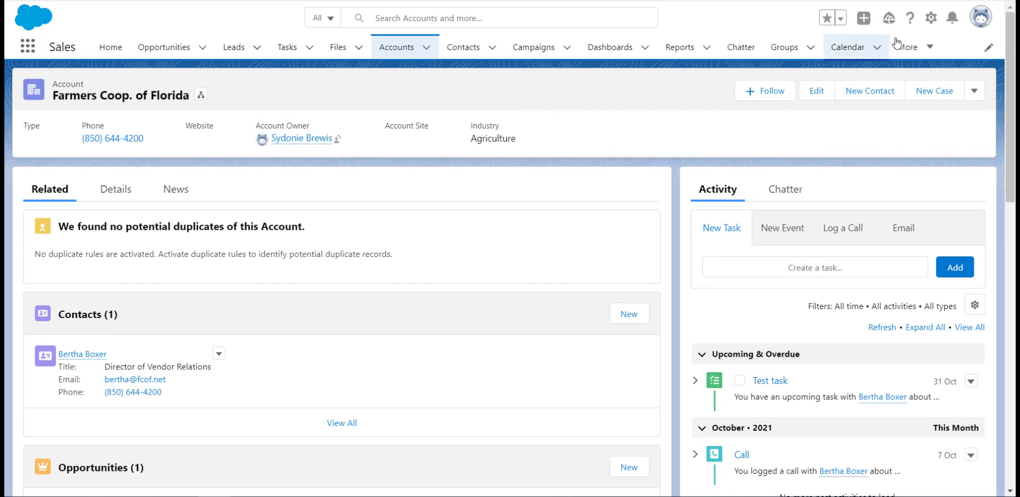
pyautogui.click(930, 17)
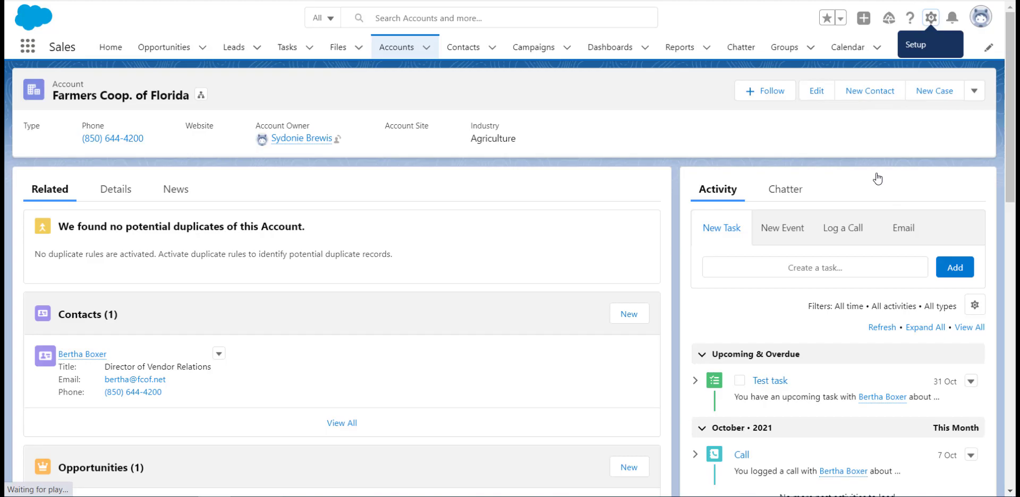
pyautogui.click(930, 18)
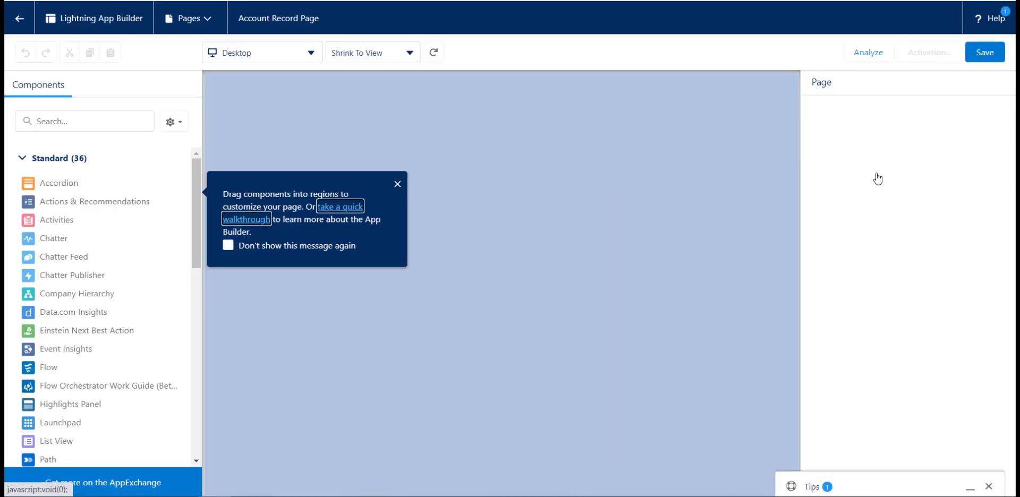
# Step: Place the Accounts by Region report chart in the account page sidebar, save, and return to Accounts
pyautogui.click(867, 52)
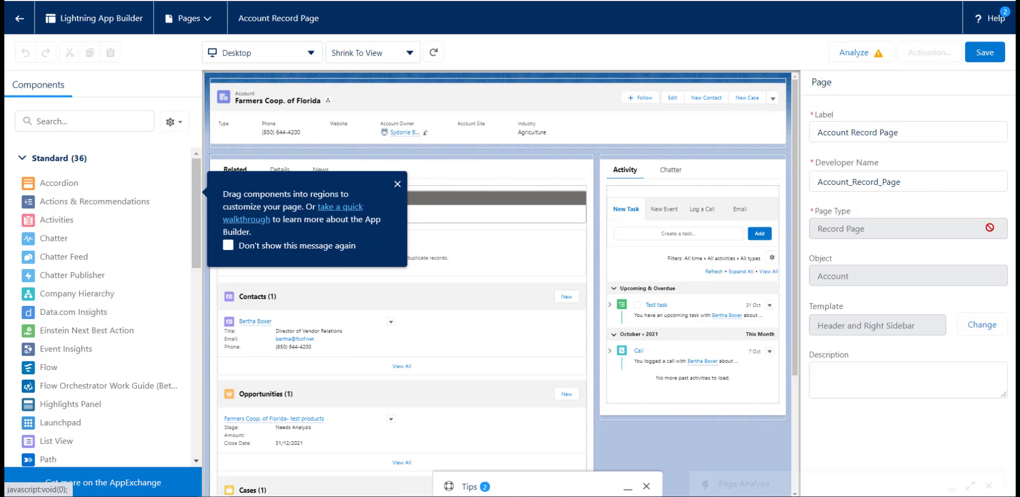
pyautogui.click(397, 185)
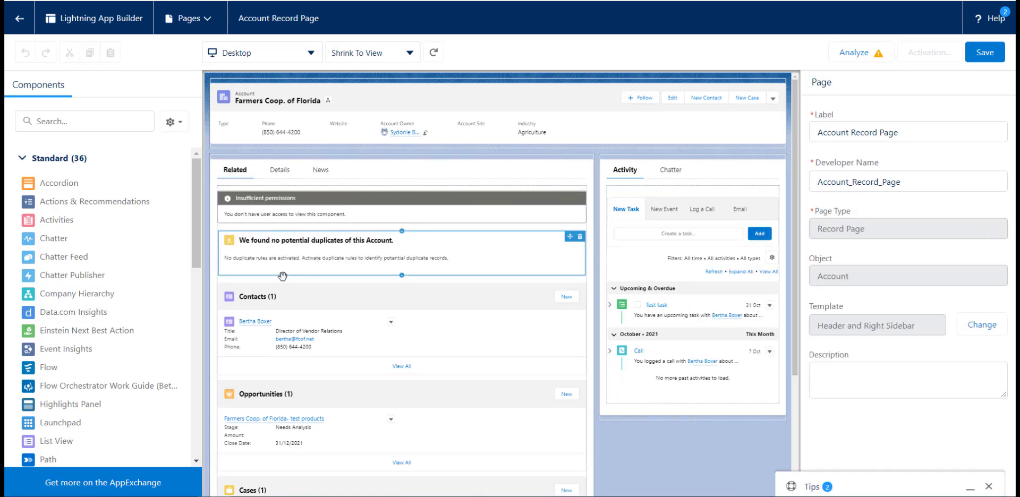
pyautogui.scroll(-3)
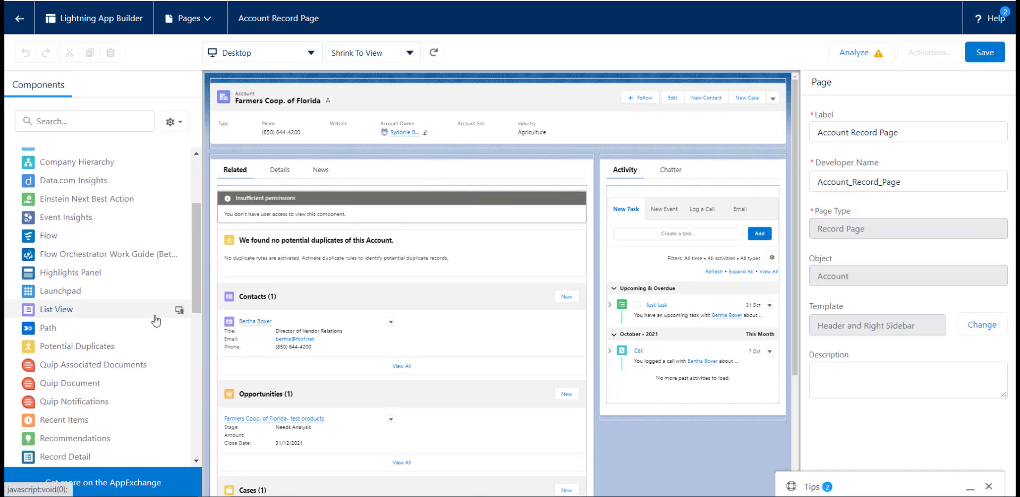
pyautogui.scroll(-3)
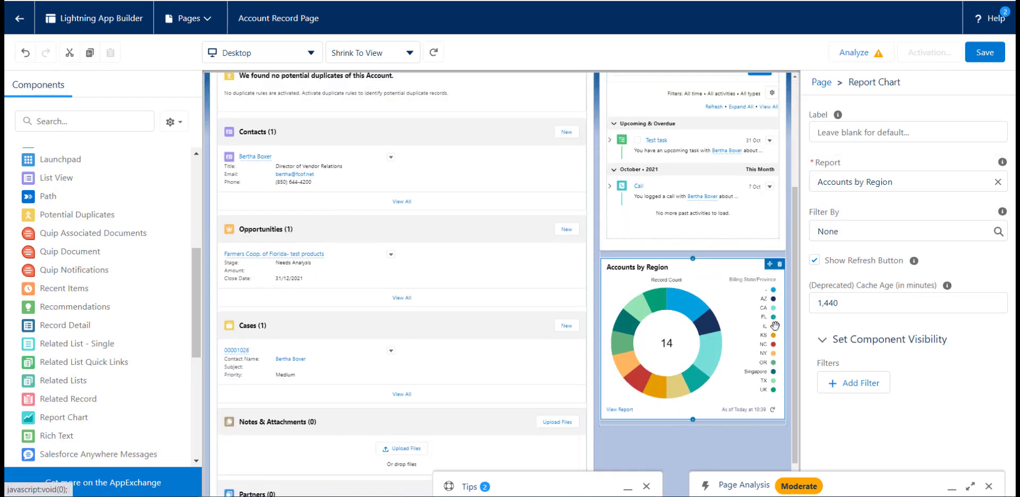
pyautogui.click(904, 230)
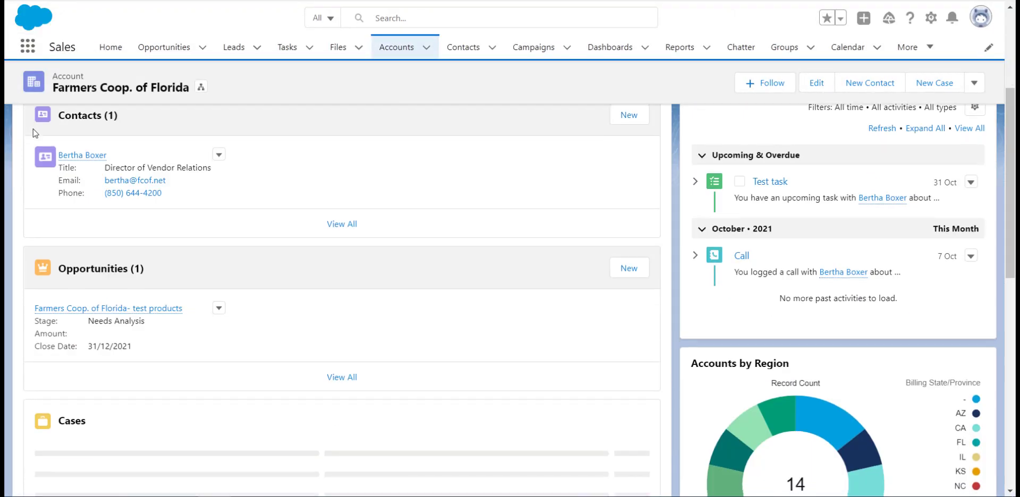
pyautogui.scroll(-3)
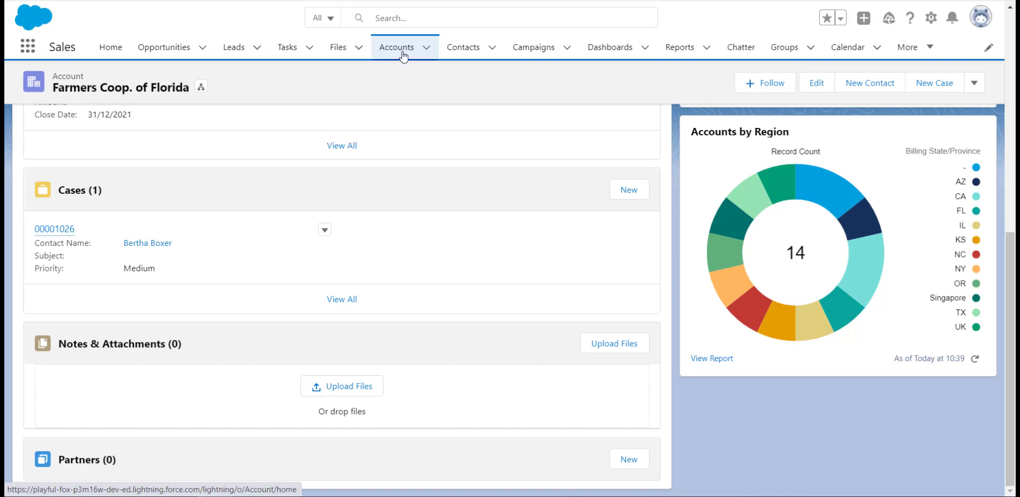
pyautogui.click(396, 47)
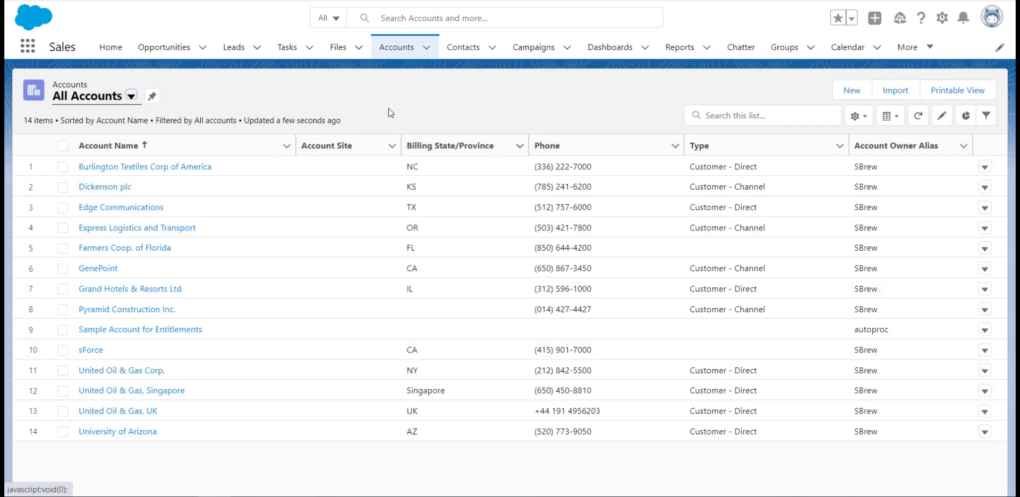
pyautogui.moveTo(888, 128)
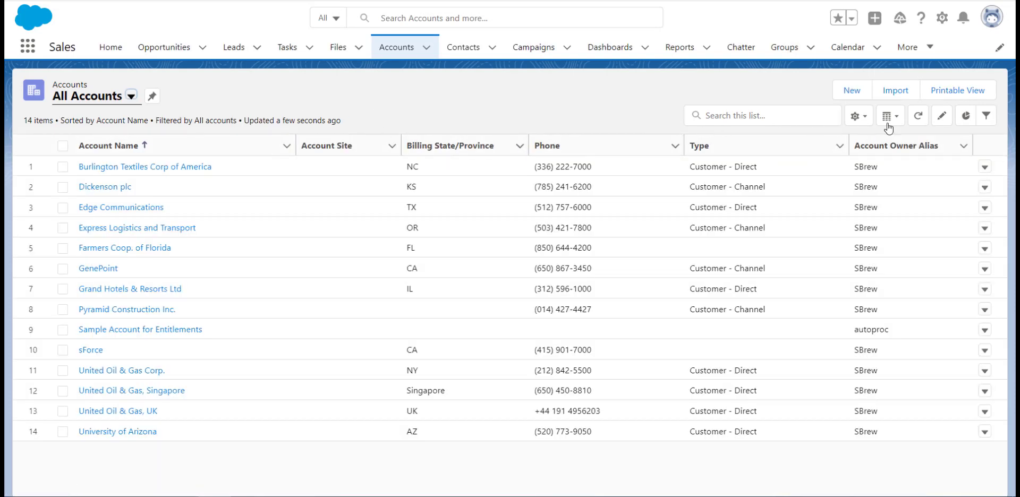
# Step: Show the All Accounts charts panel and open its chart picker dropdown
pyautogui.click(965, 115)
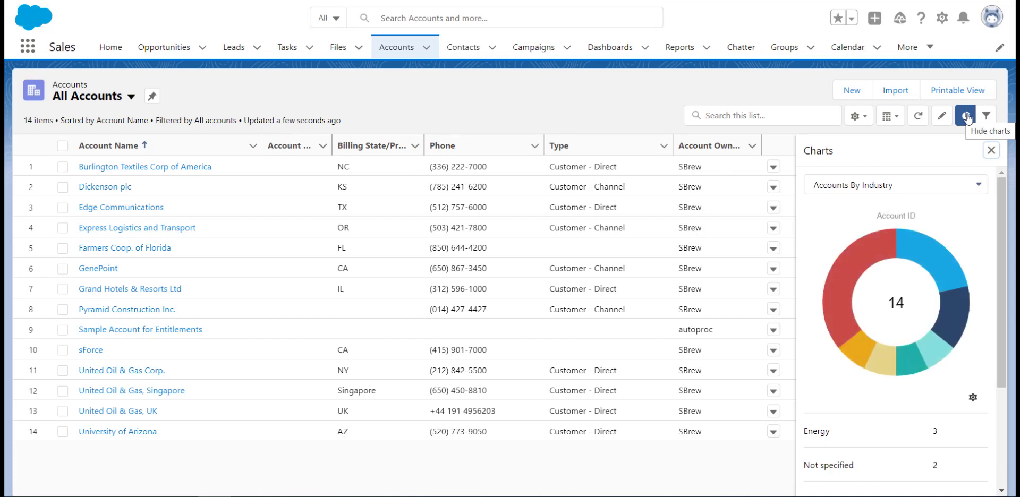
pyautogui.click(895, 185)
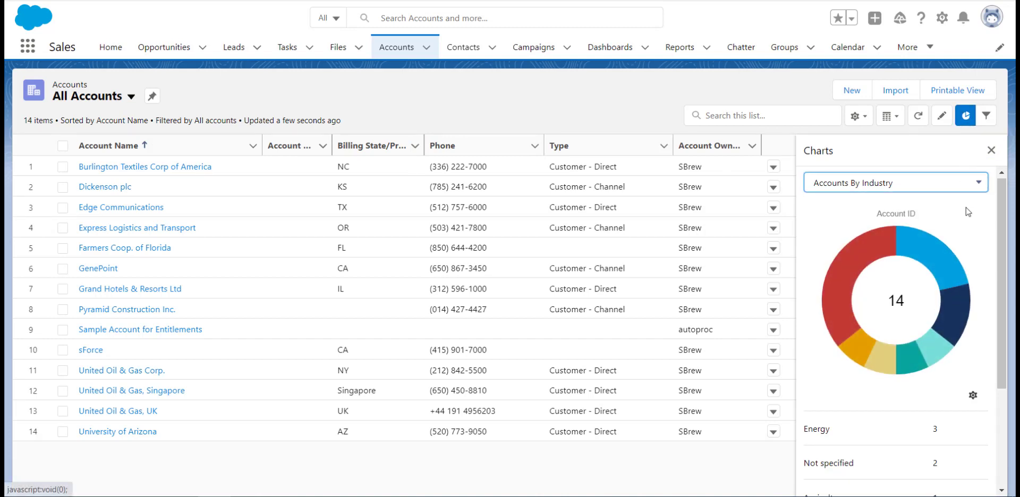
pyautogui.scroll(-3)
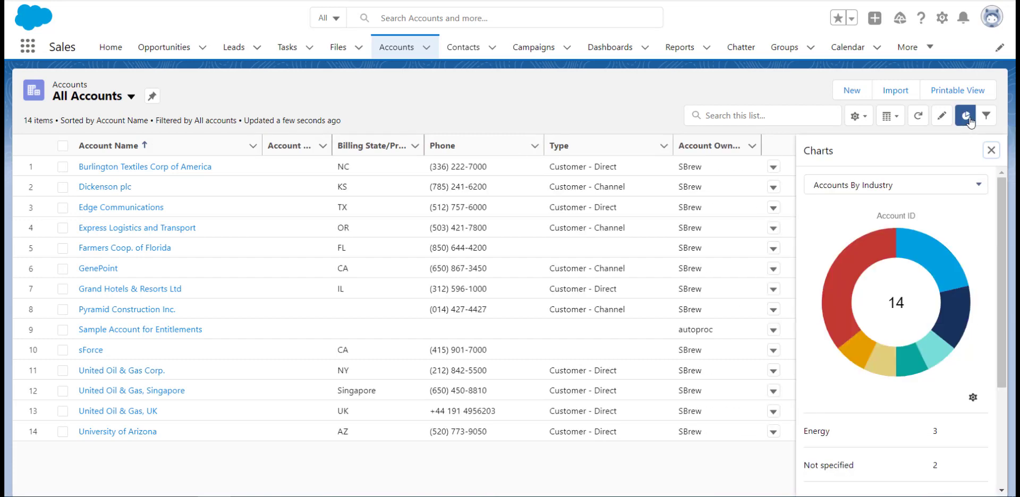
pyautogui.moveTo(966, 116)
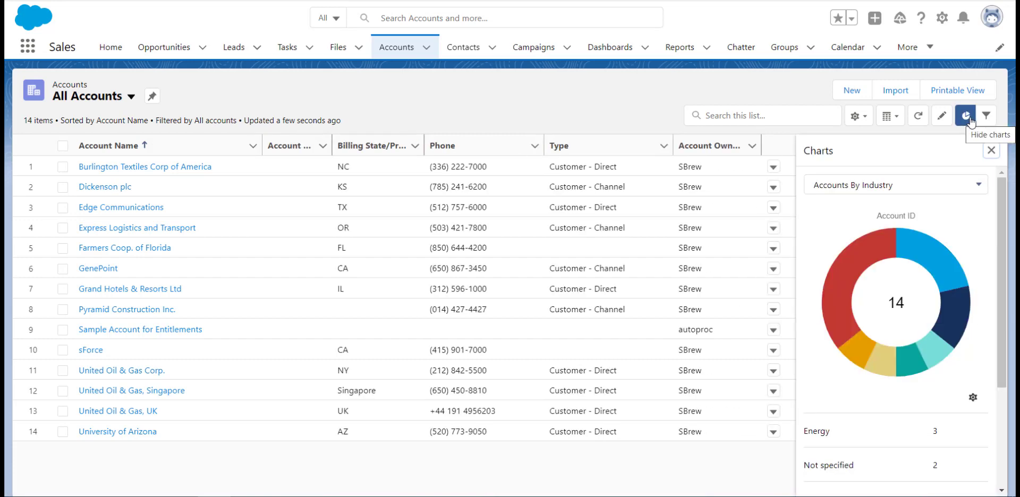